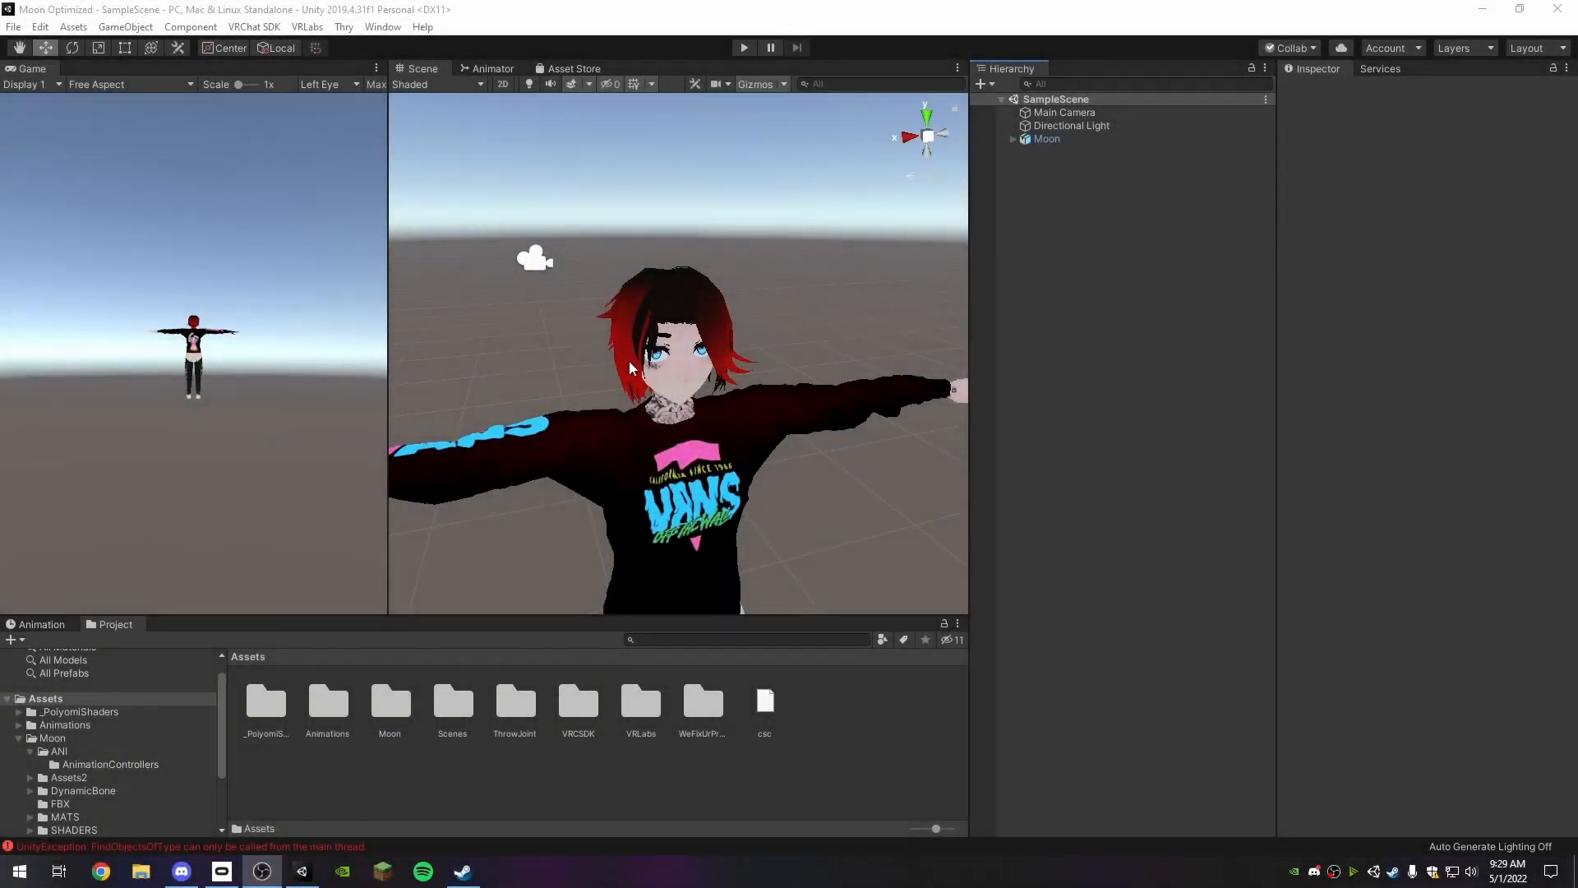
mouse_move(564, 401)
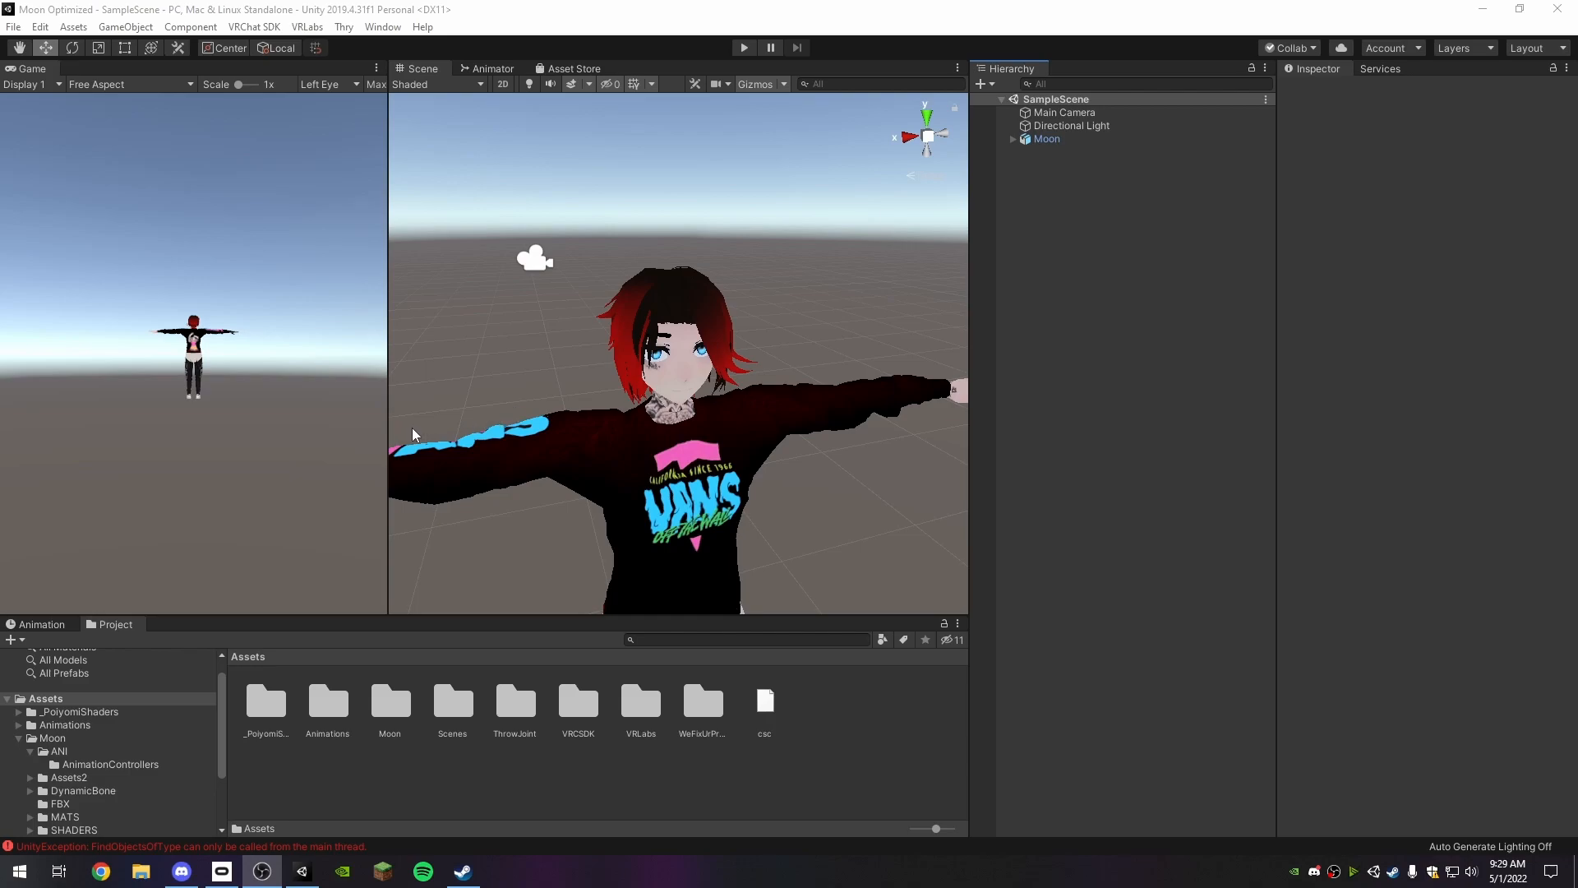
mouse_move(504, 576)
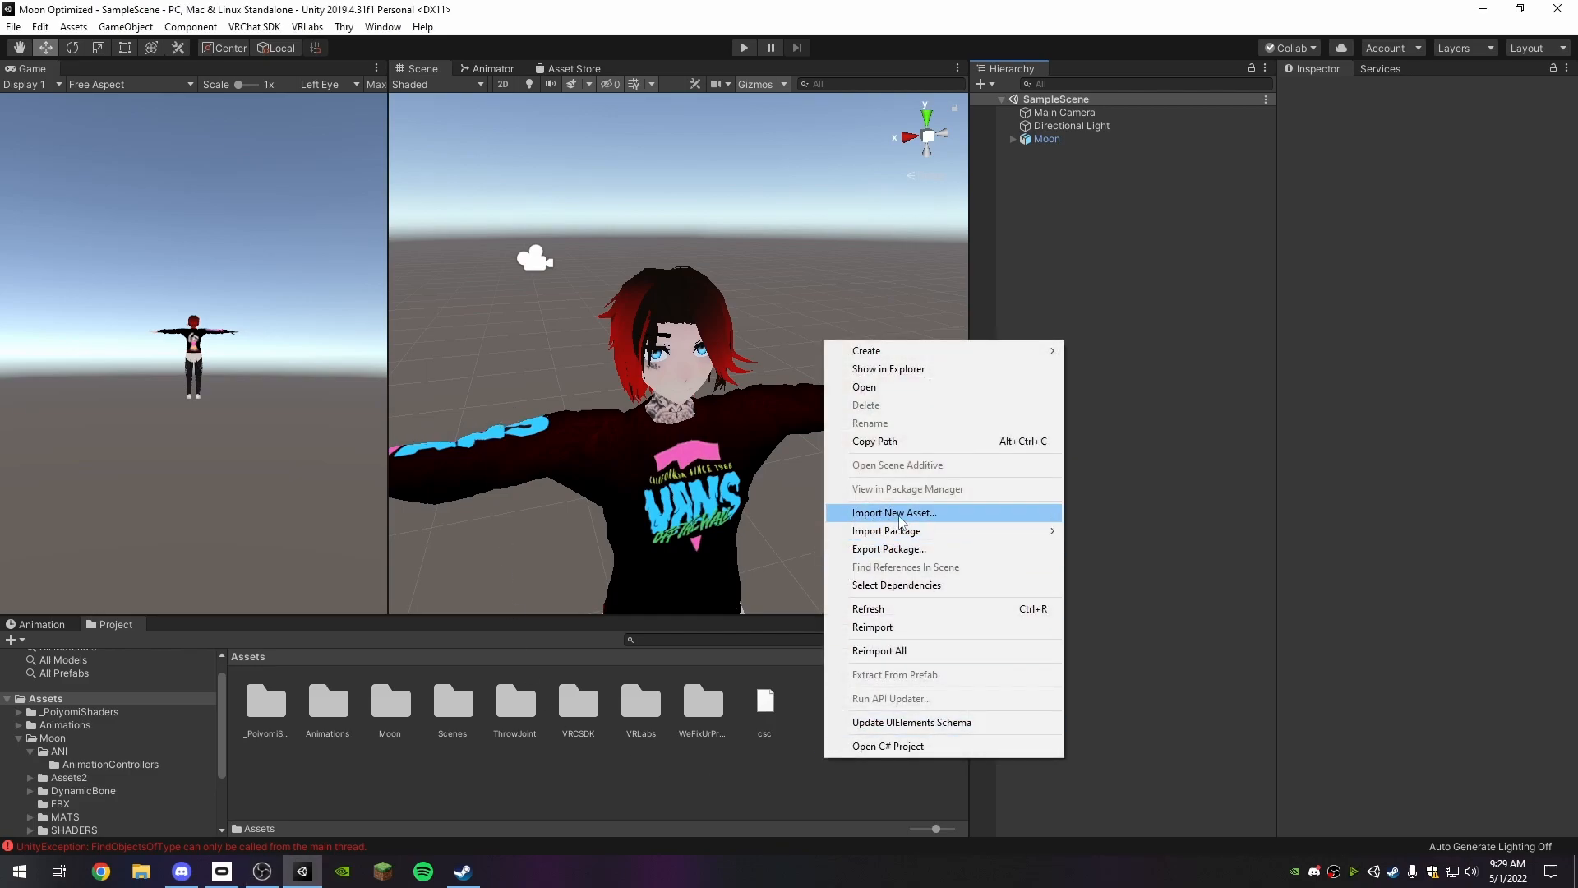
Import mooncyberpfp.png from the Desktop into the project's Assets folder.
click(894, 513)
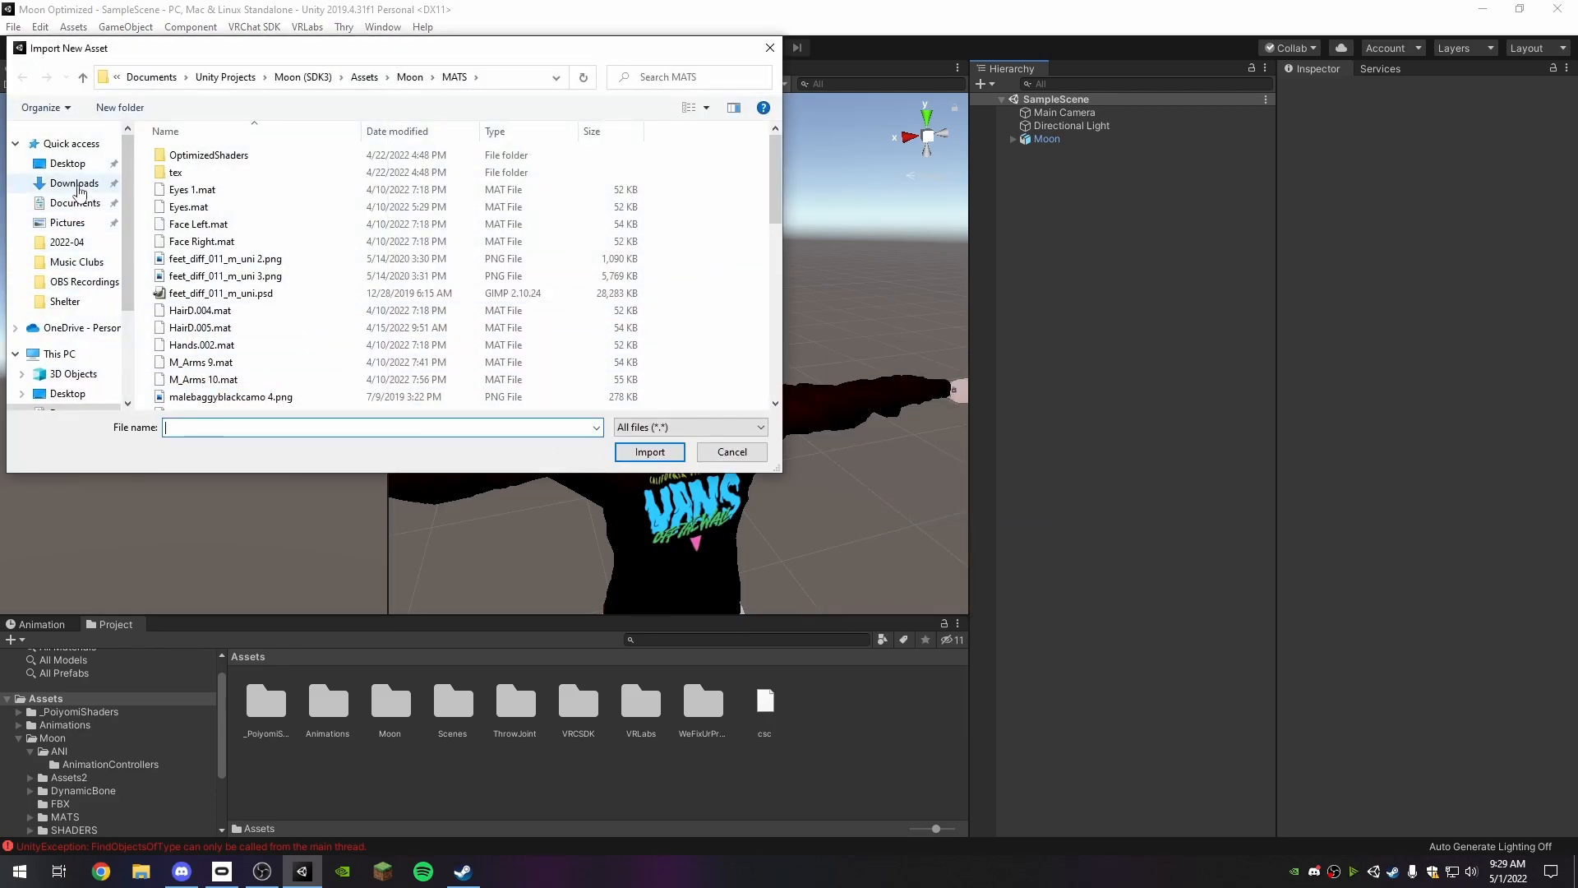
click(65, 163)
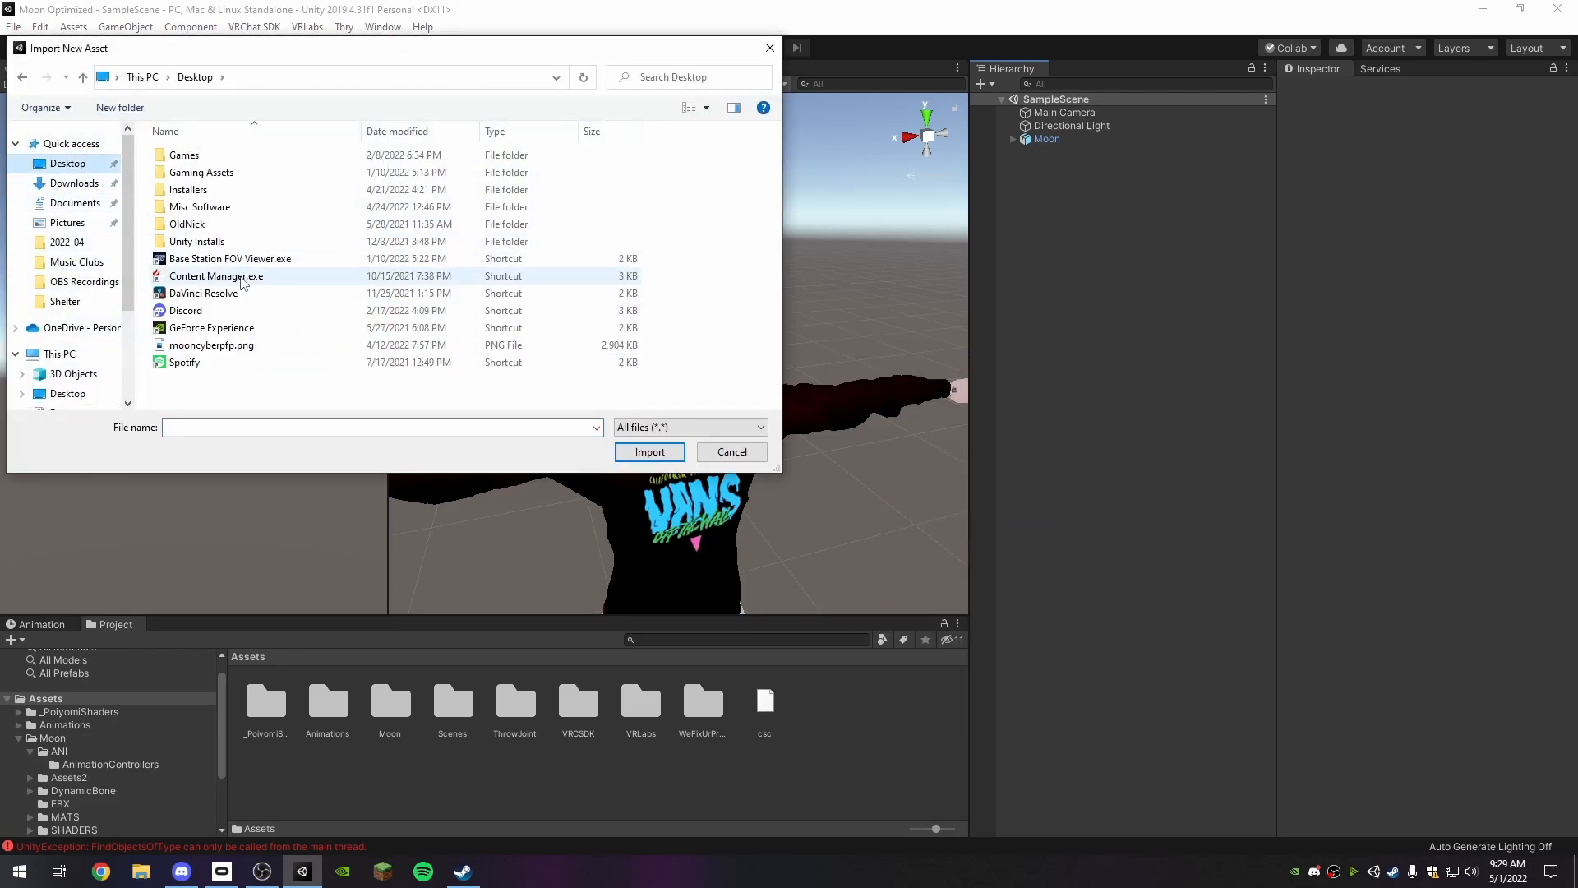
click(729, 450)
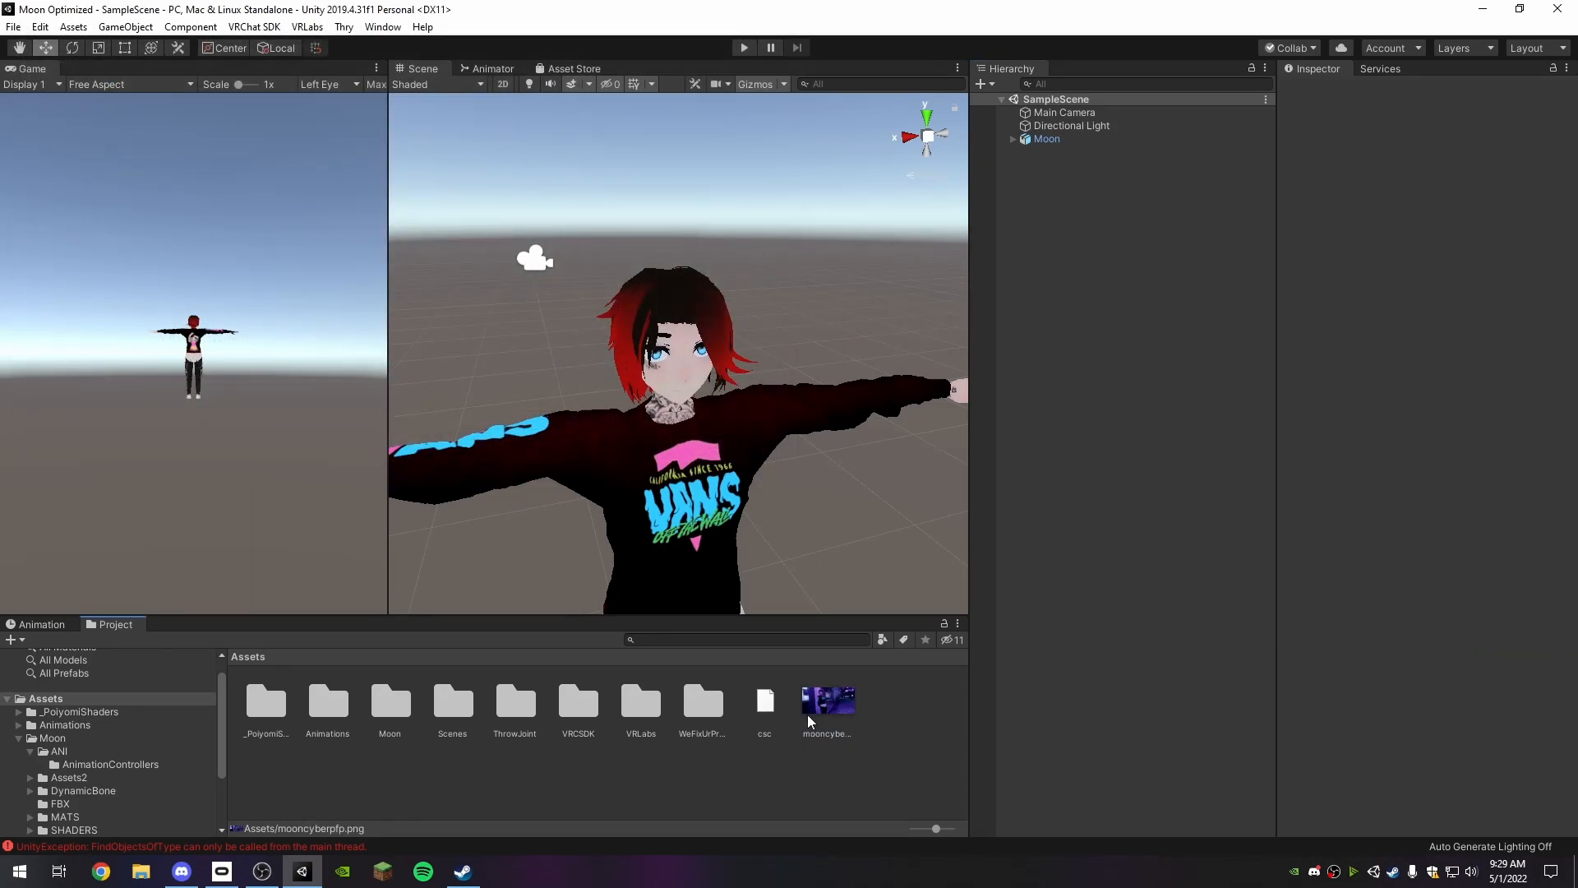
scroll(down, 3)
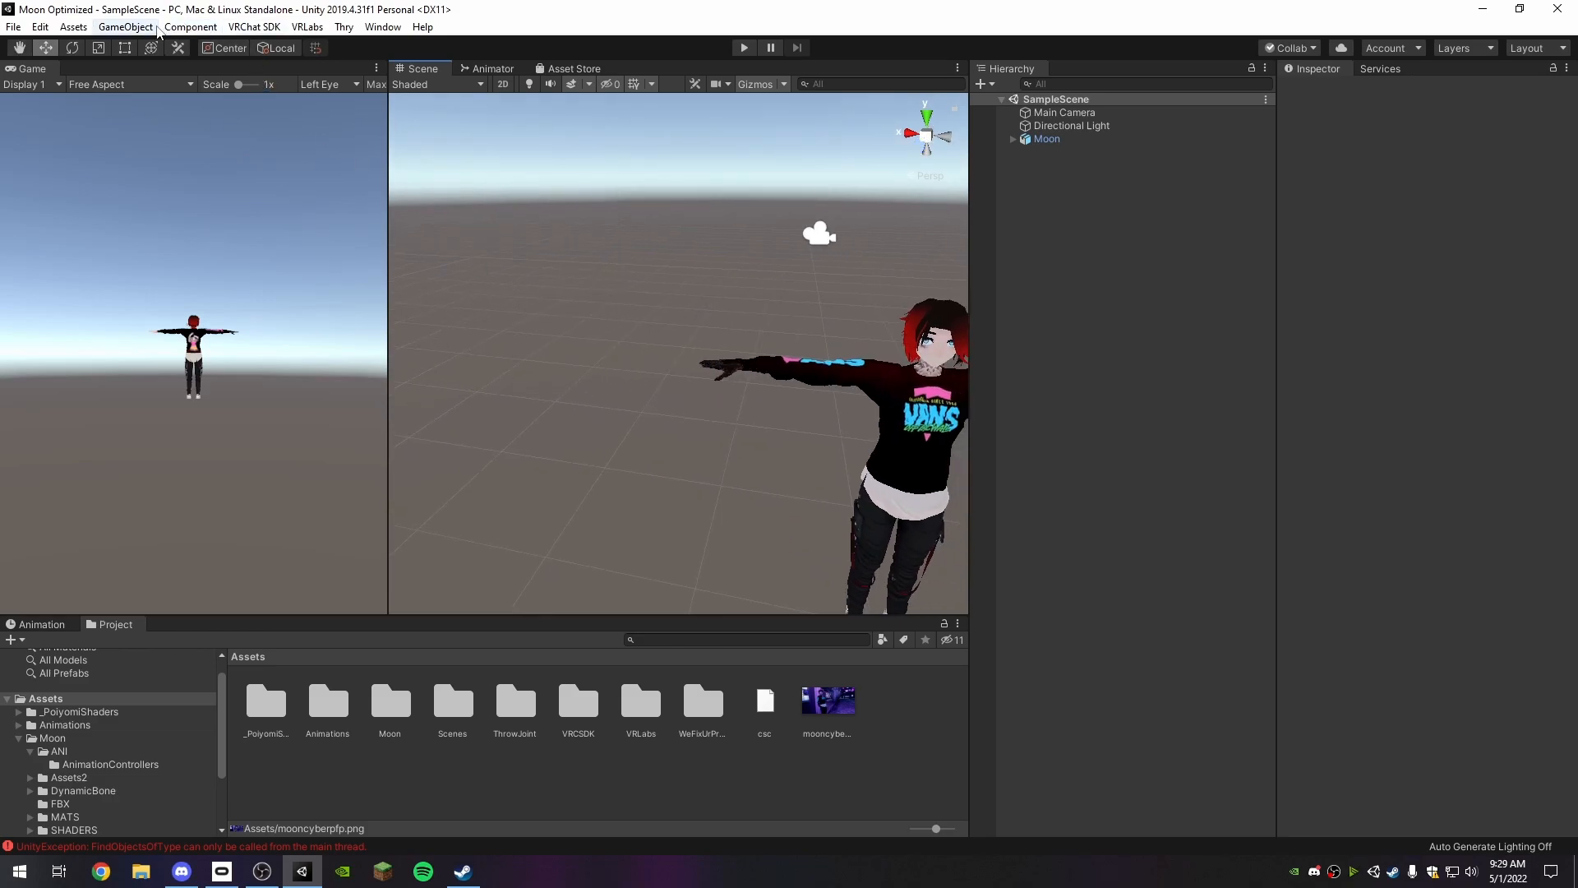
Create a cube scaled to about 3.3 x 2.03 x 0.11 and place it beside the avatar.
click(125, 26)
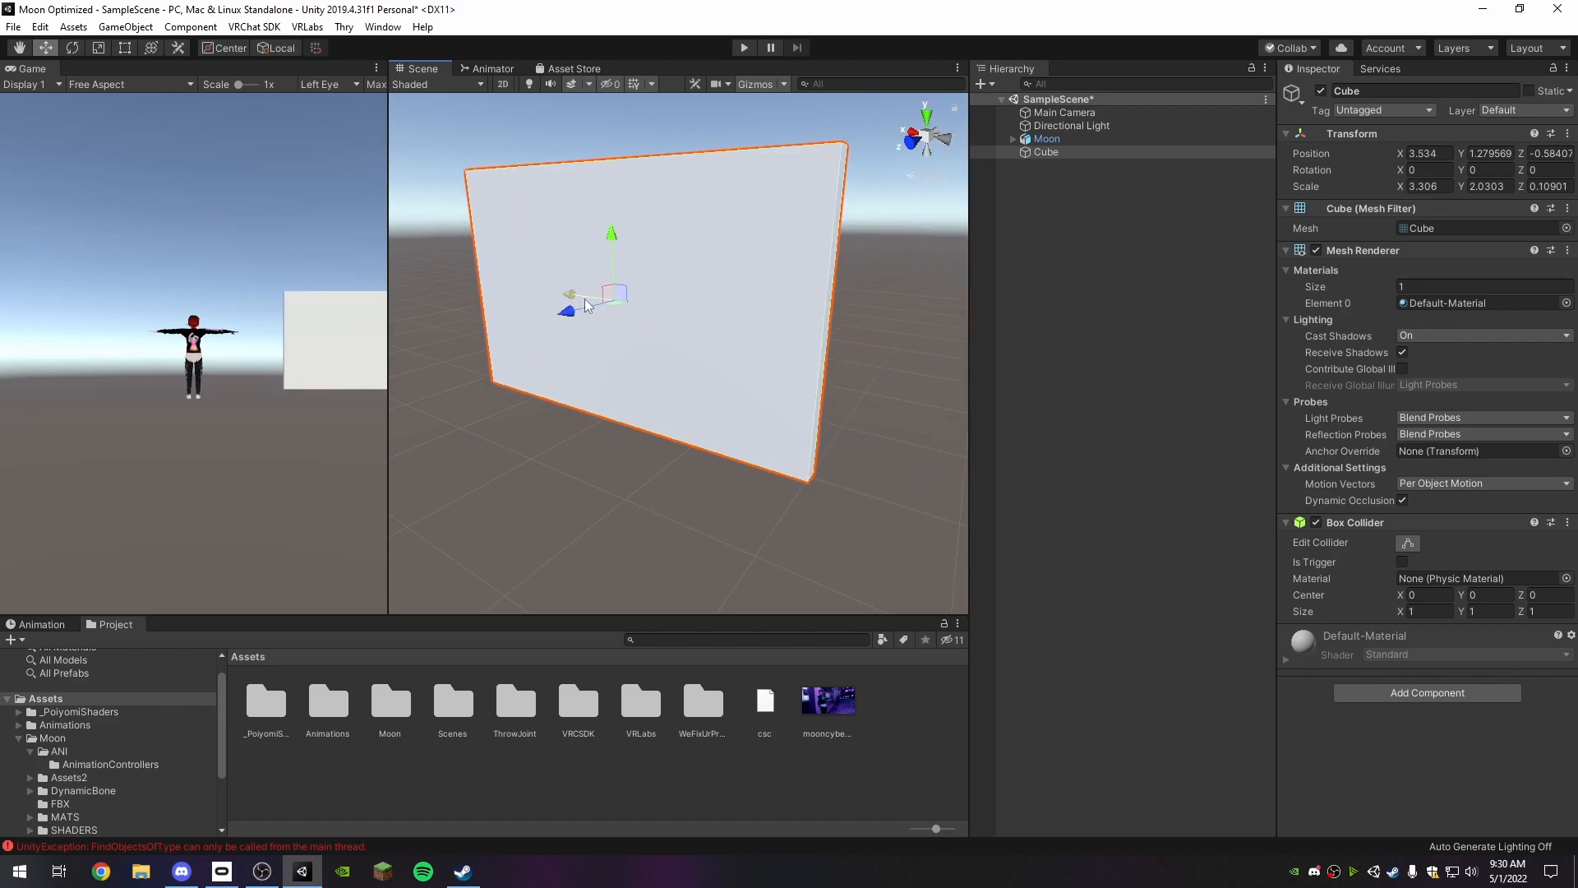
drag(611, 233, 611, 187)
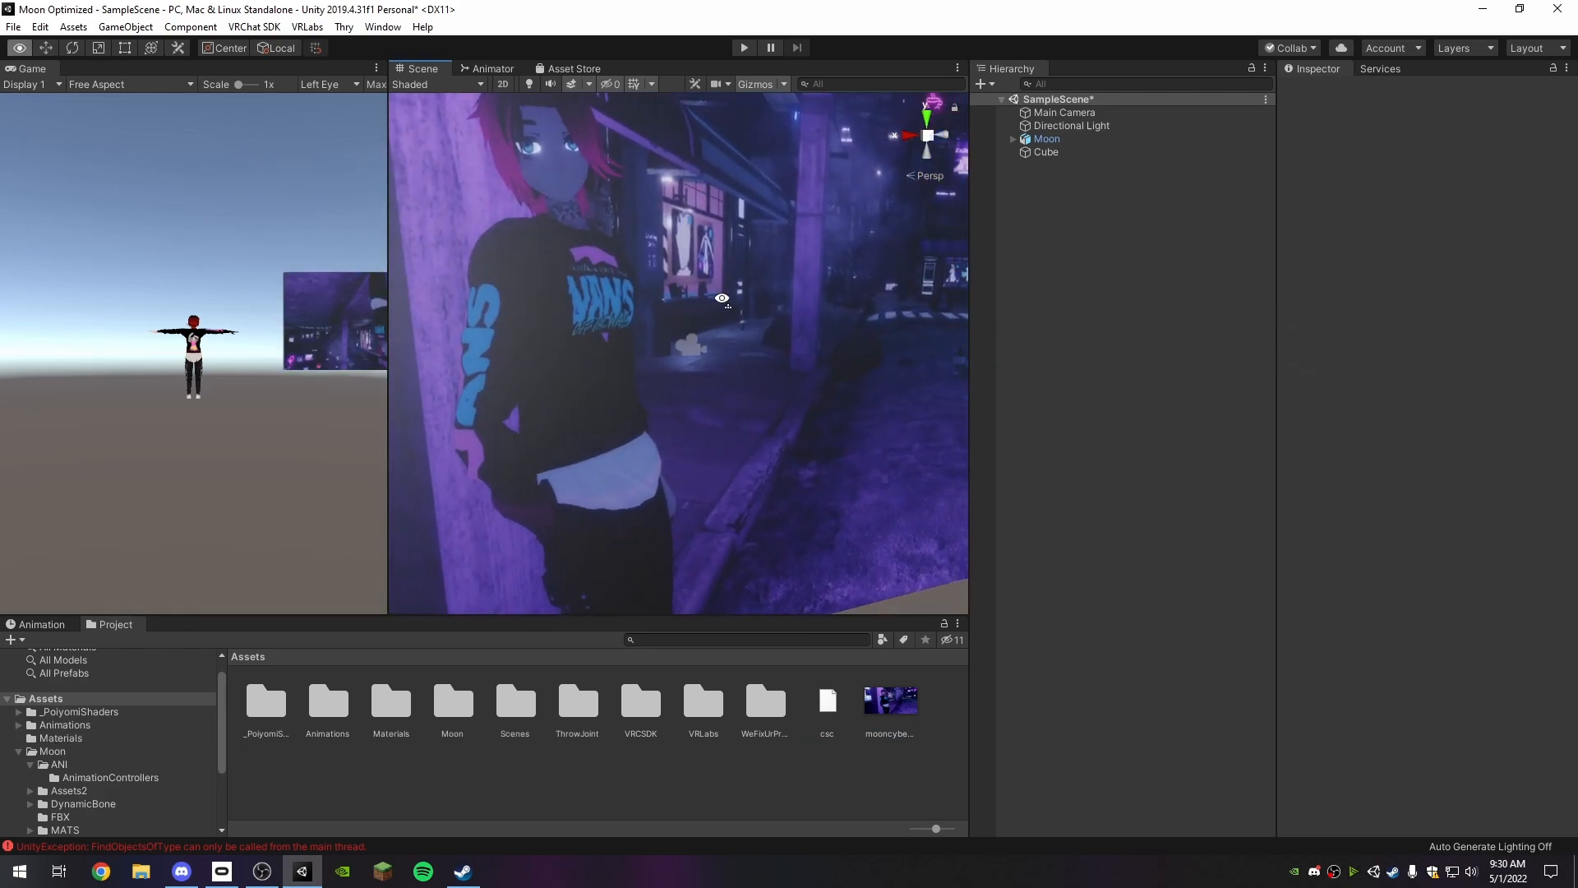
Apply mooncyberpfp to the cube and confirm the Cube uses the mooncyberpfp material.
click(1047, 138)
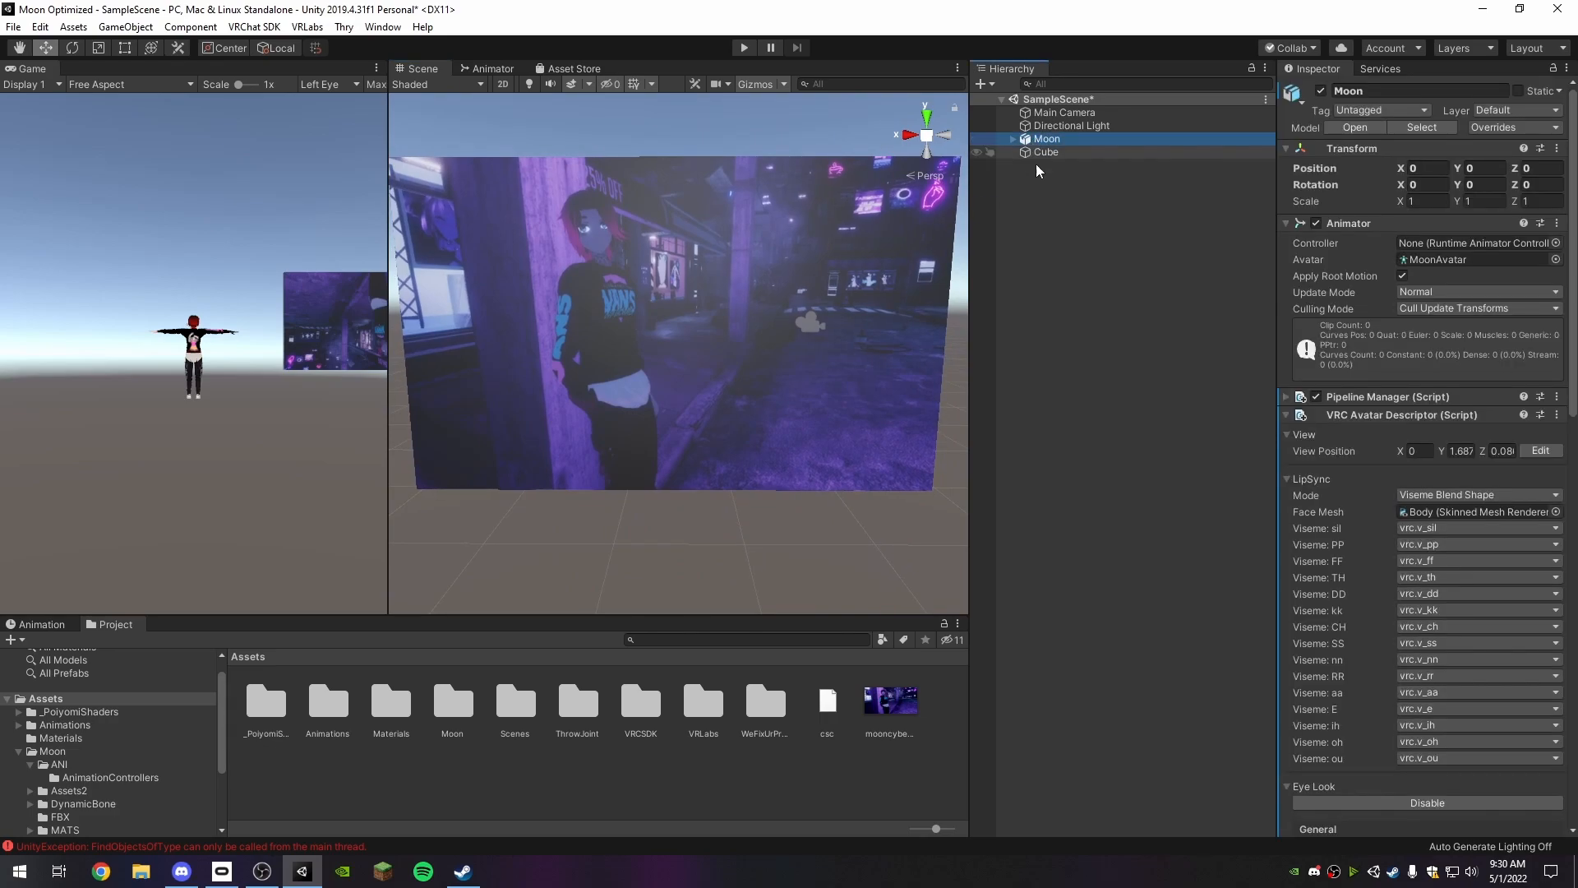
scroll(down, 3)
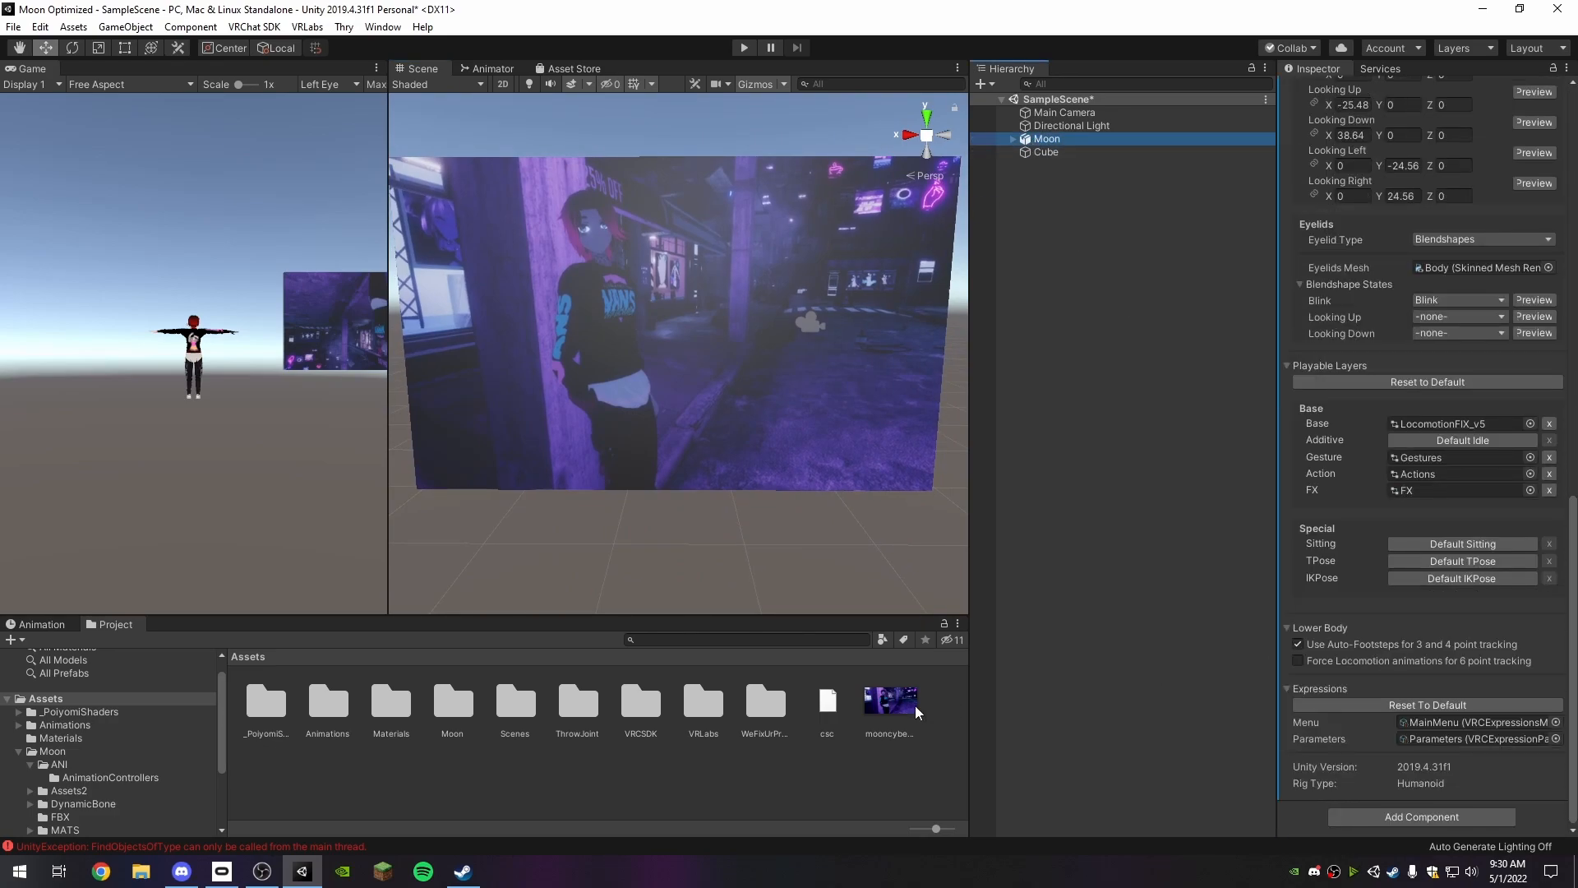
click(1045, 151)
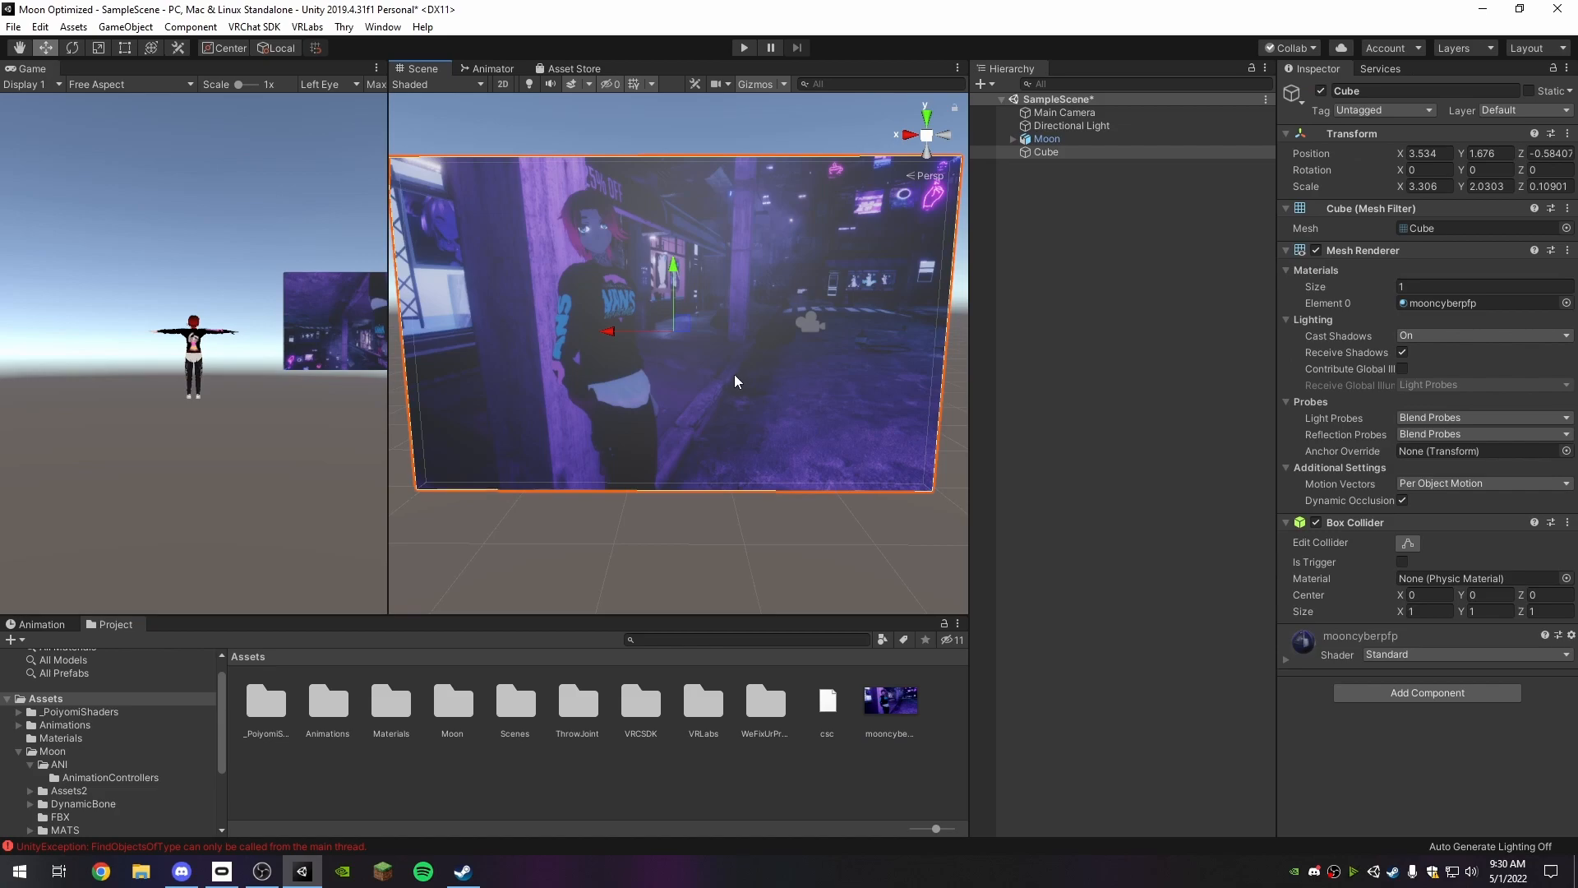
Set the panel material's shader to .poiyomi > Toon.
click(1459, 655)
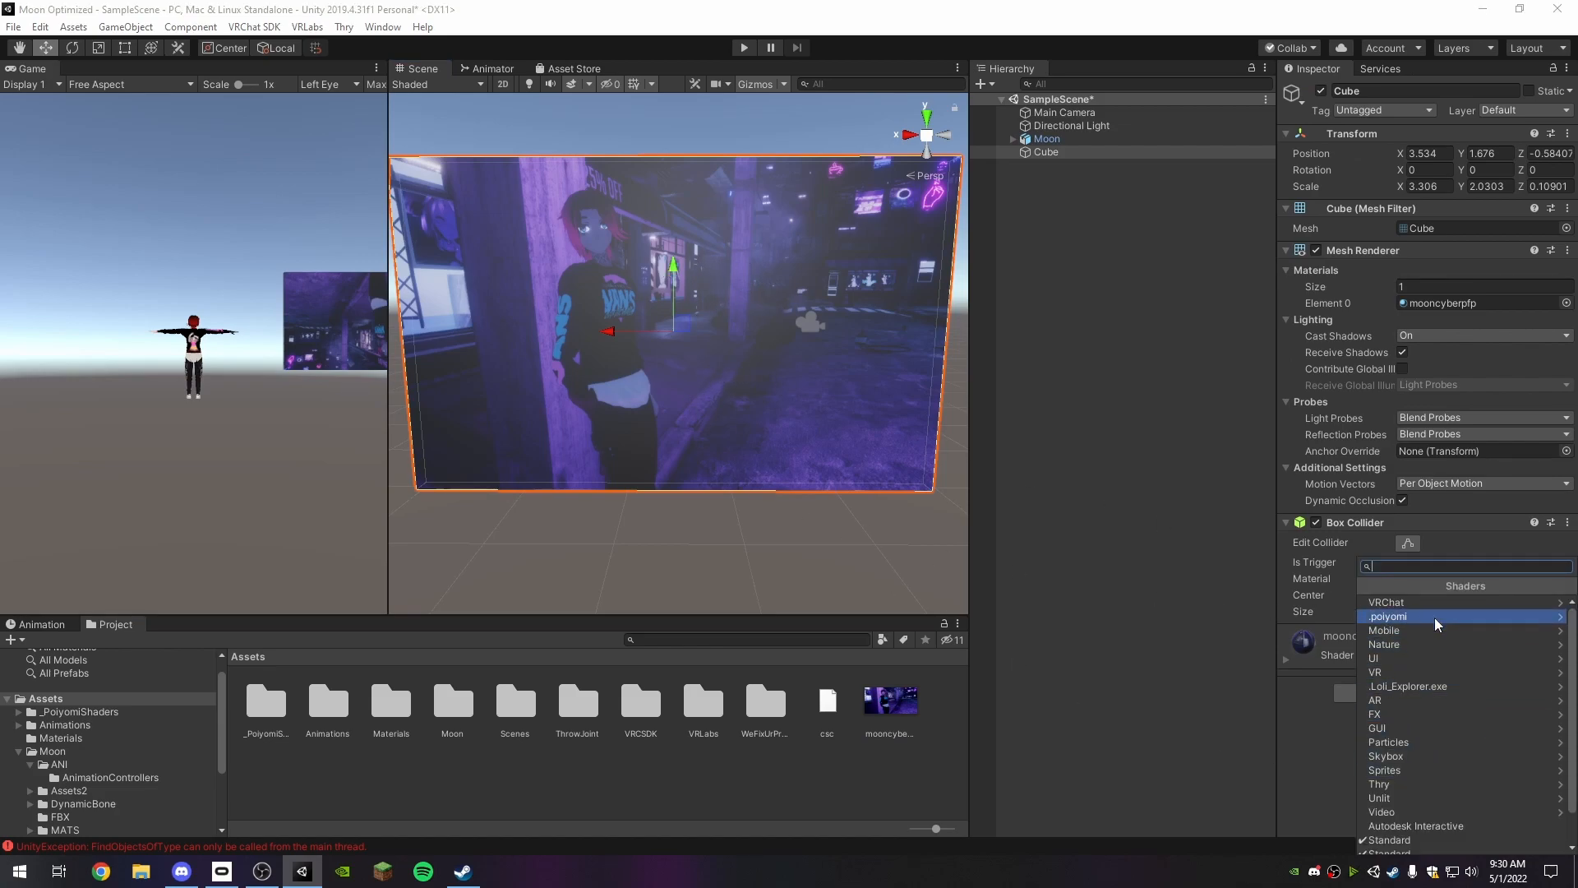
click(1388, 616)
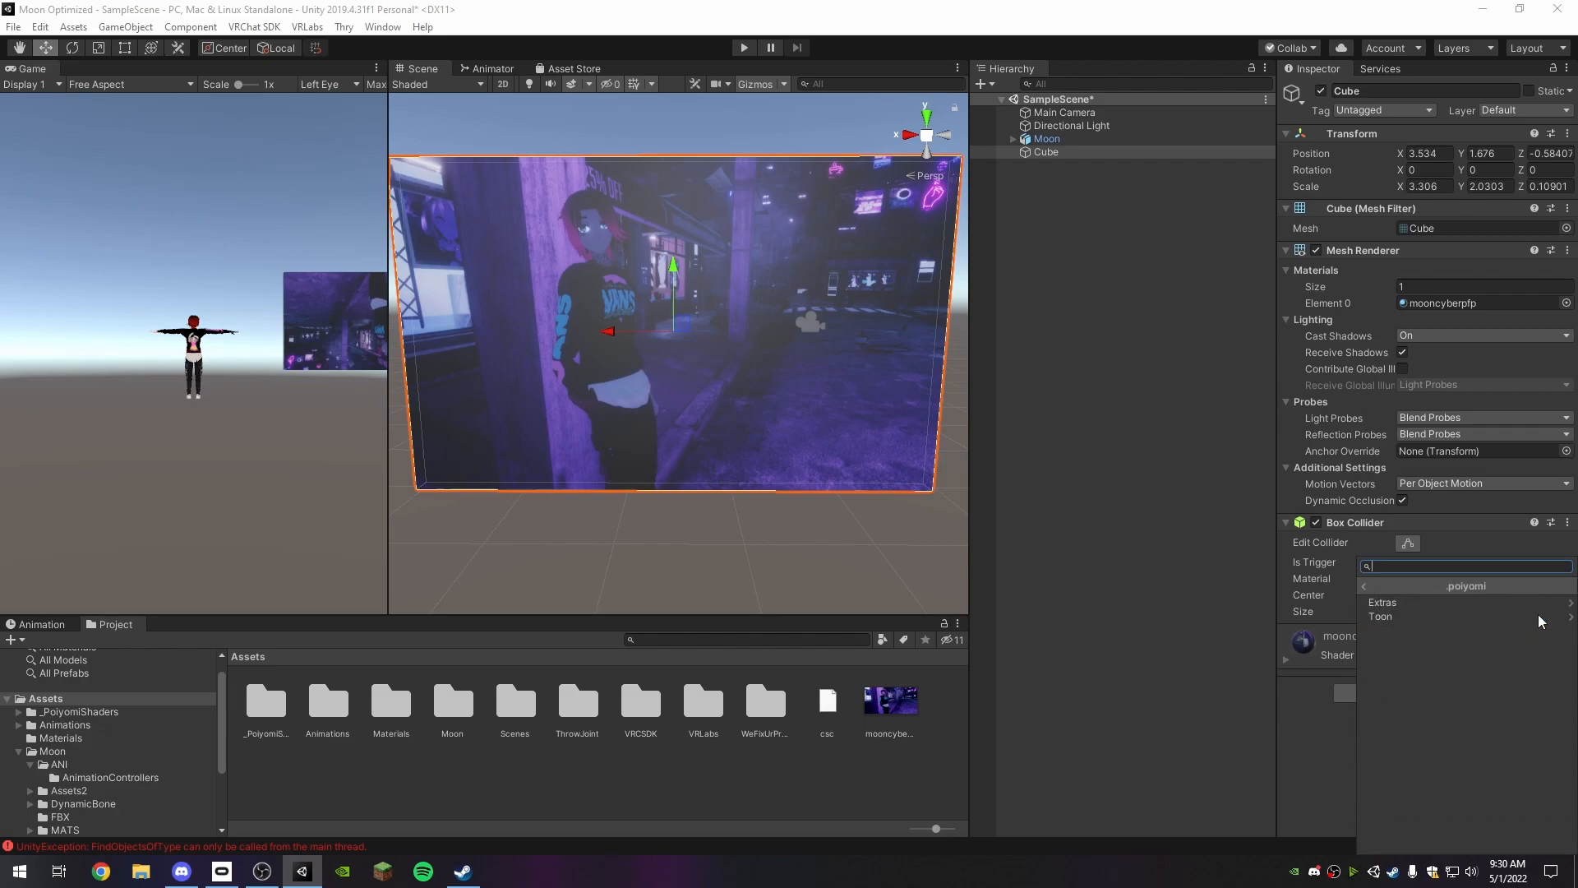
click(1379, 617)
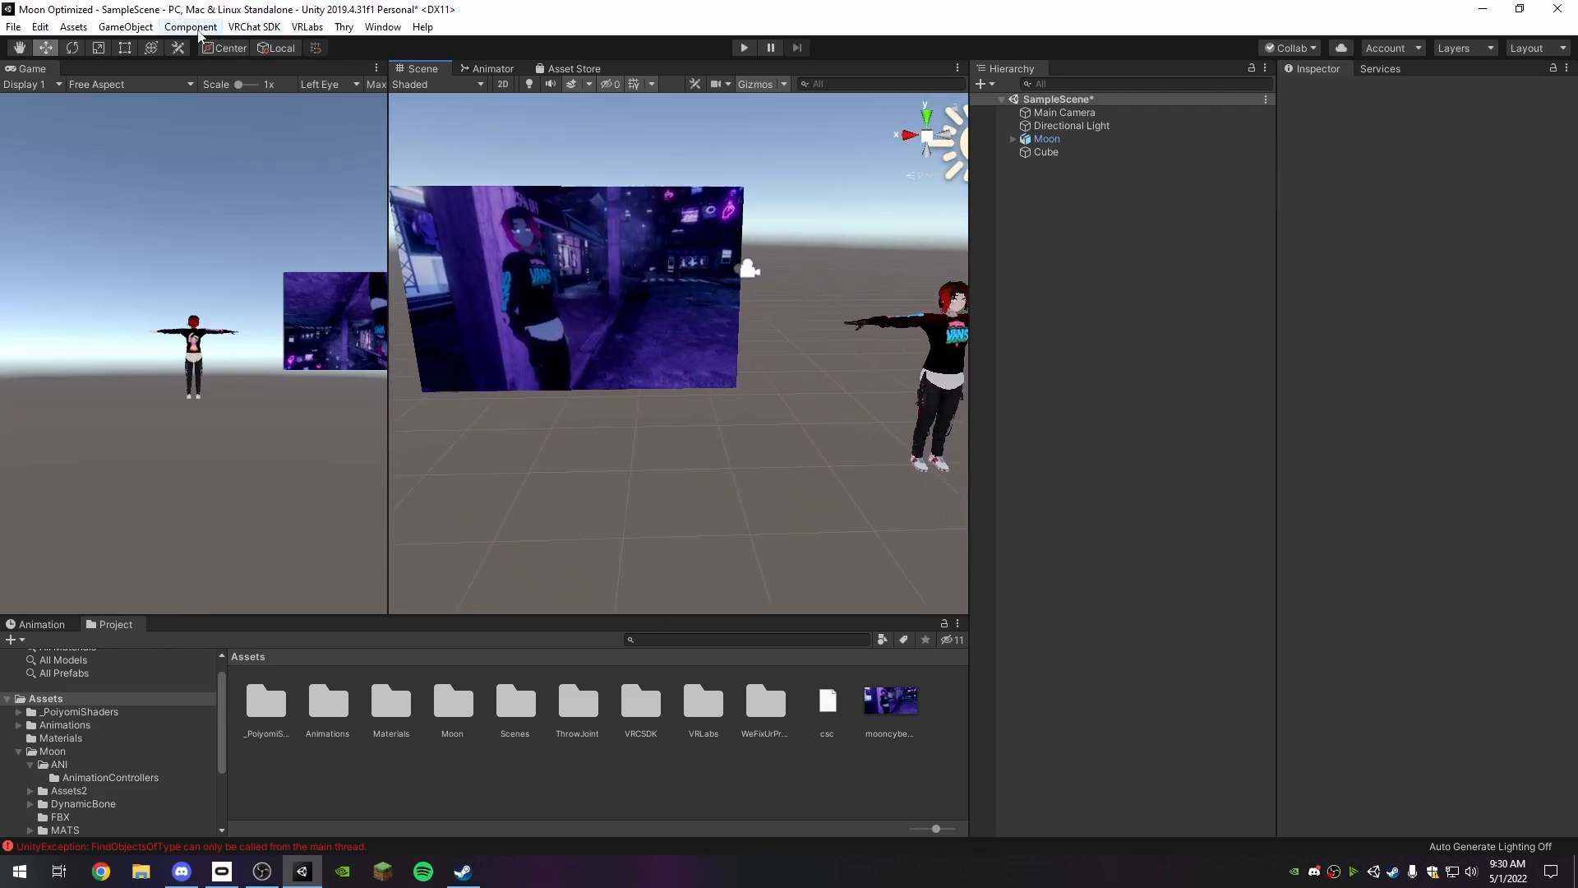
Show the VRChat SDK control panel on its Builder page for Moon Optimized.
click(253, 27)
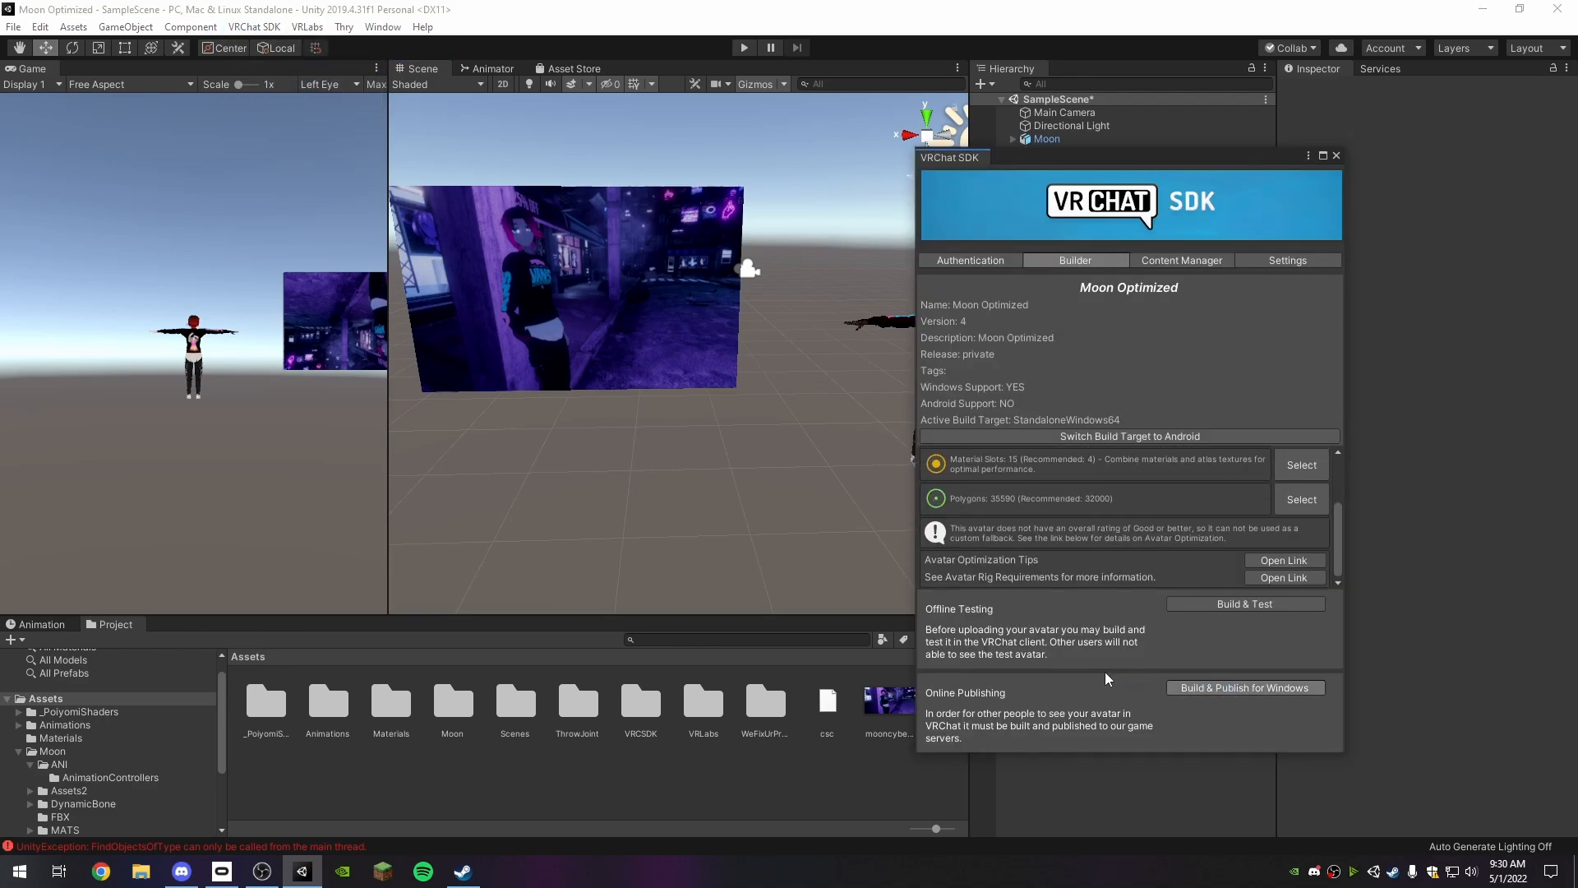
mouse_move(1074, 617)
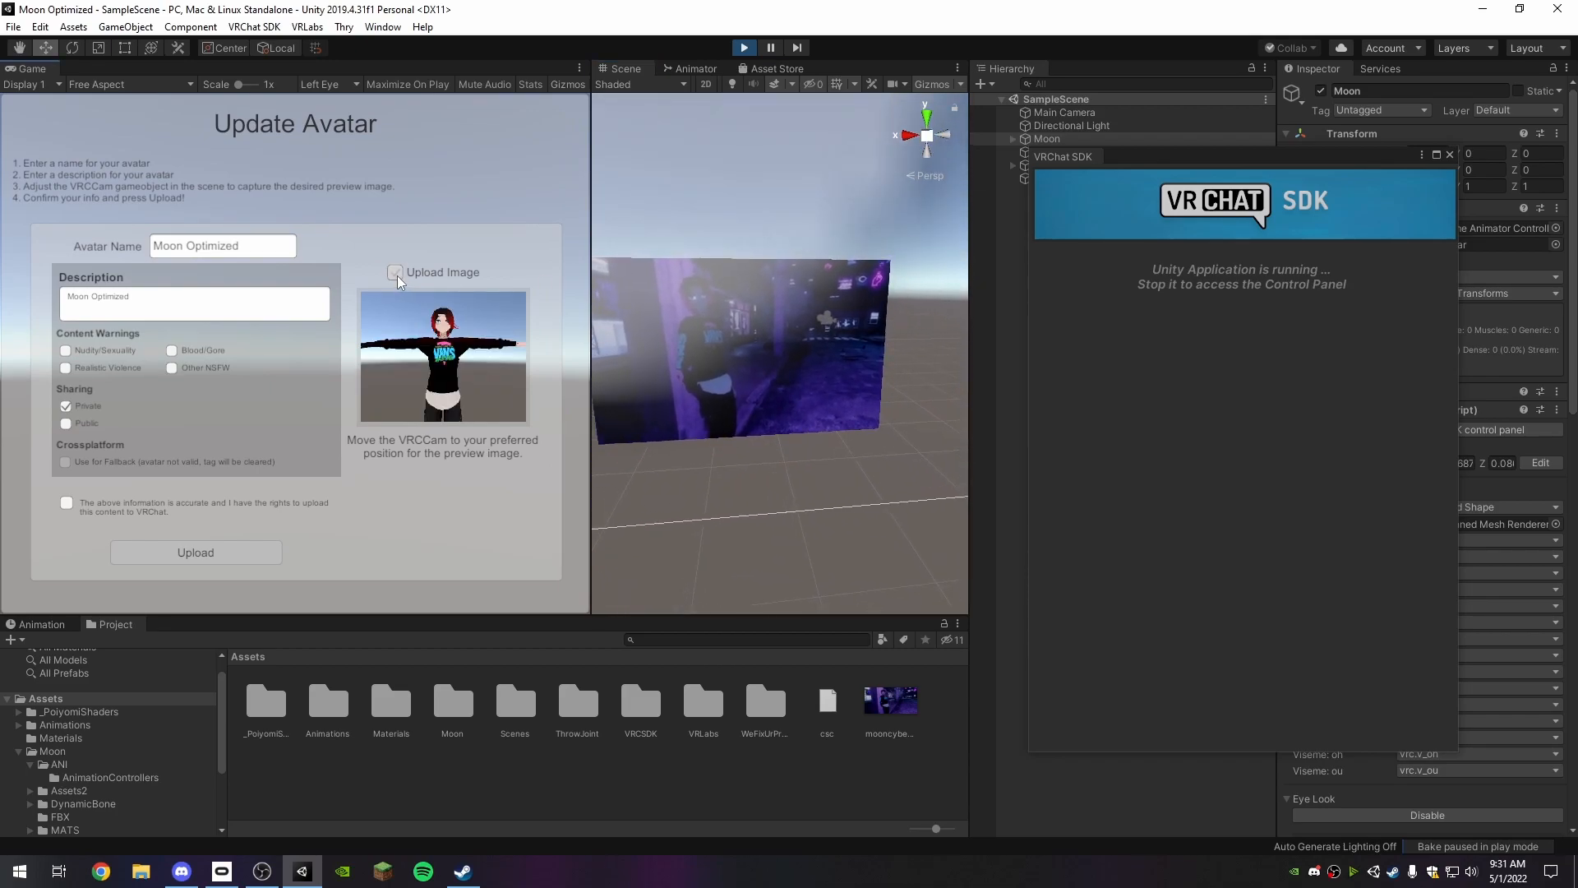
Enable Upload Image and frame the VRCCam preview on the purple city panel for publishing.
click(395, 271)
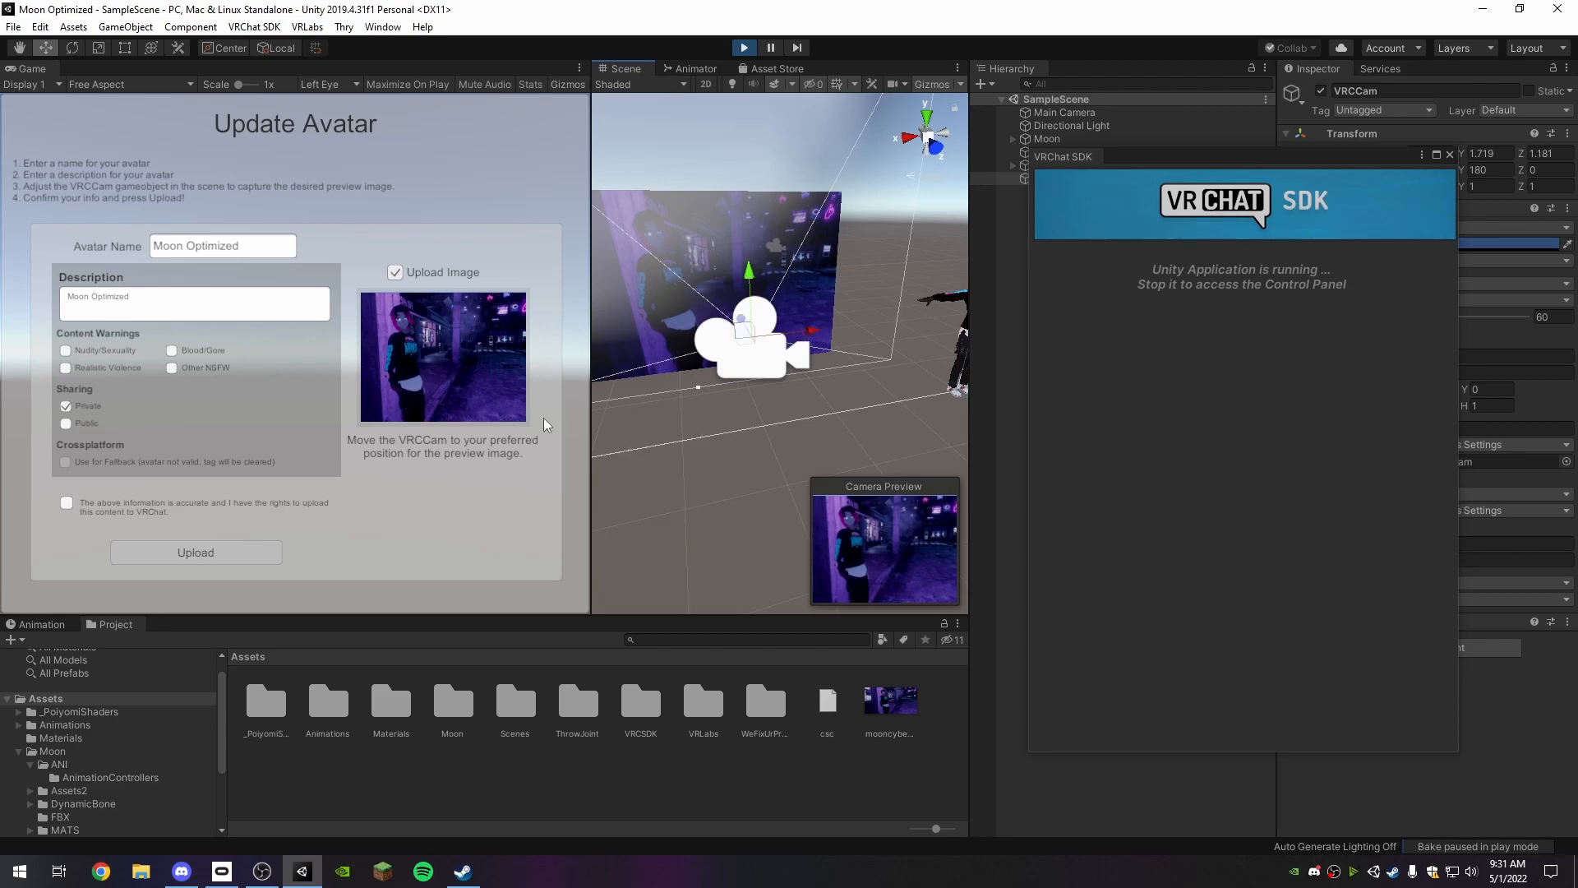
click(195, 552)
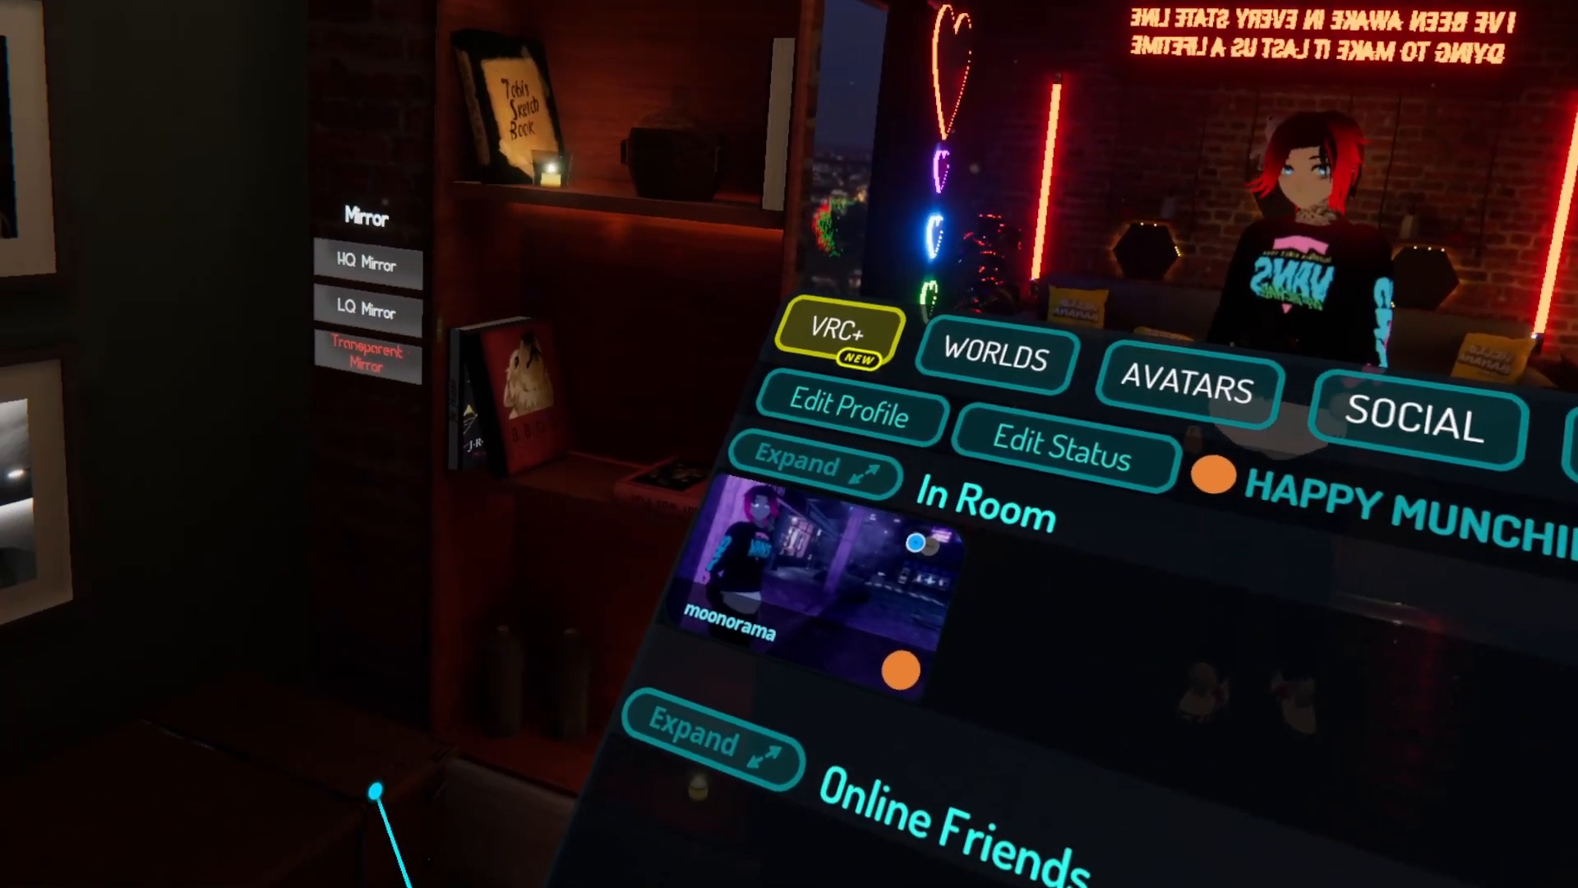
Show the Social tab's In Room list with the avatar's purple city thumbnail.
click(749, 559)
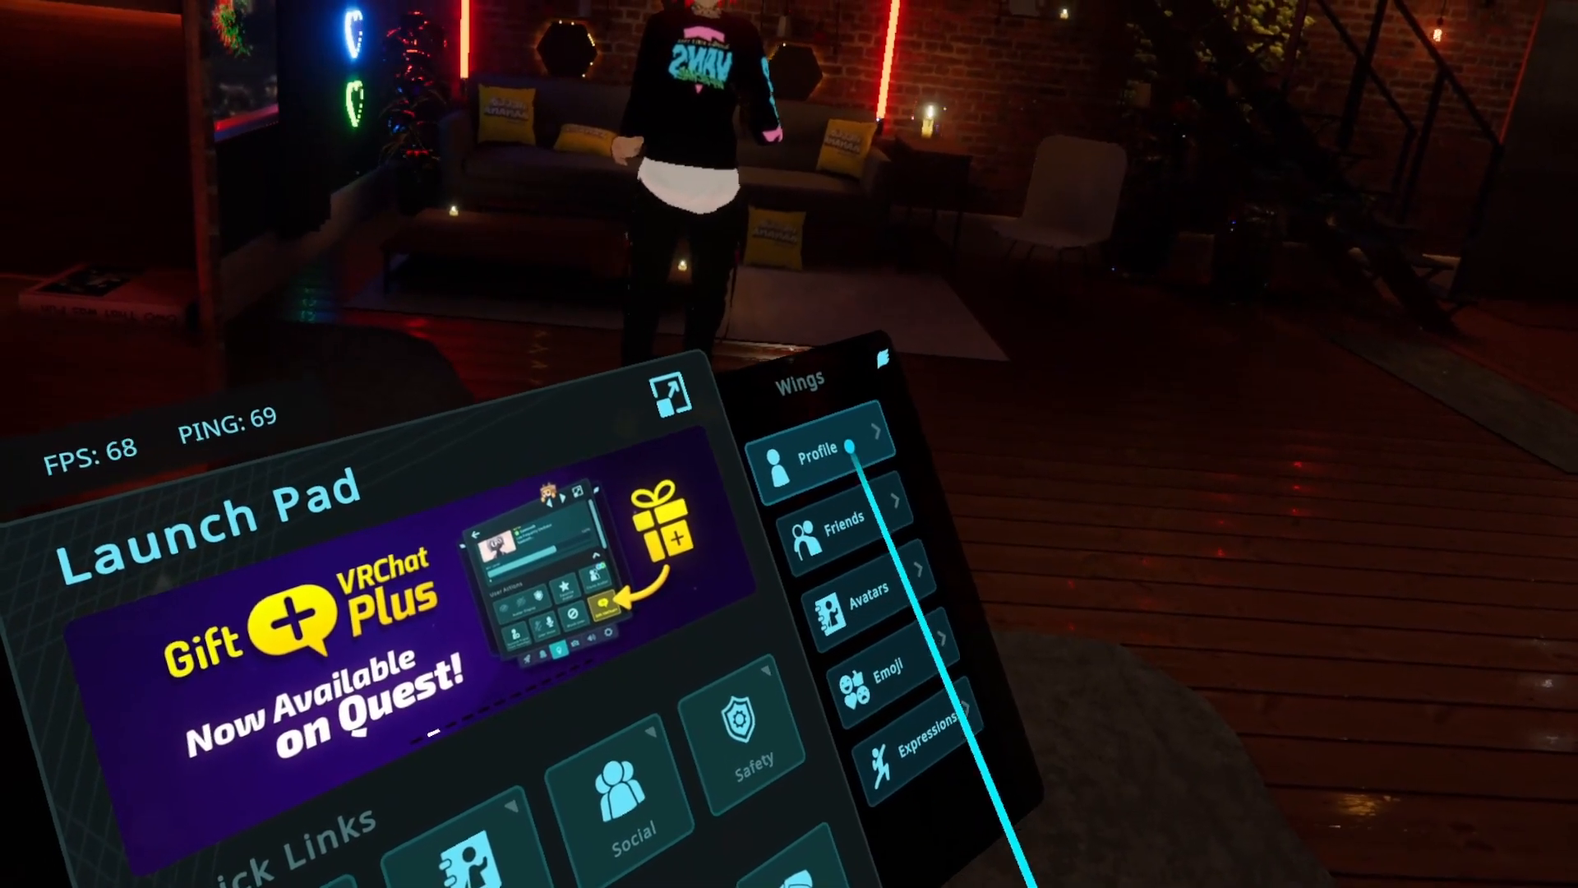
Dismiss the Launch Pad menu to view the Moon avatar in the neon-lit room.
click(819, 446)
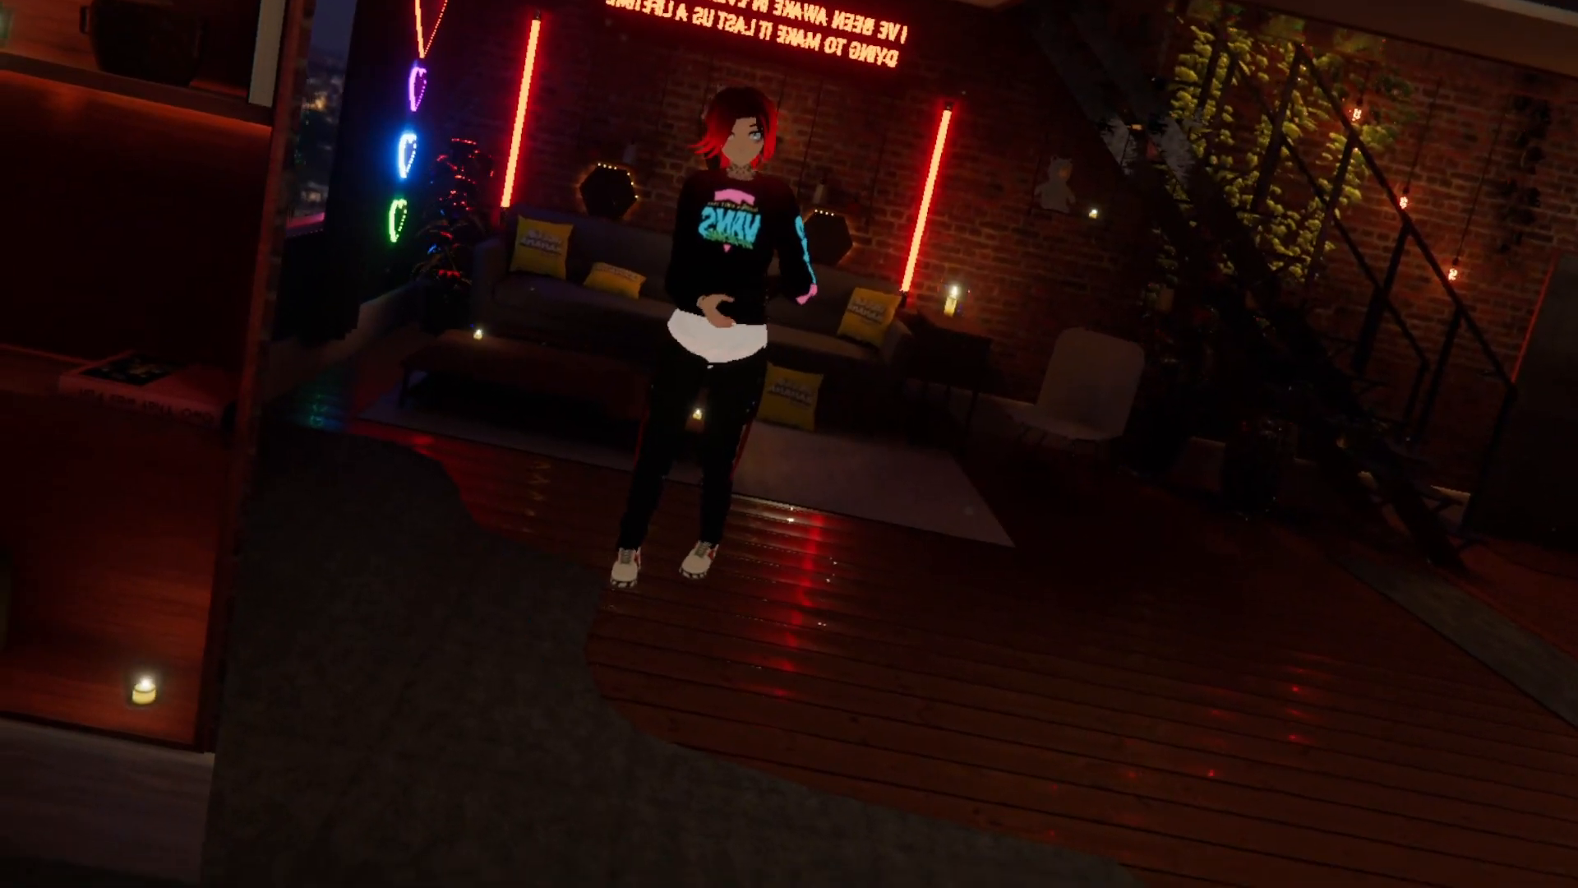
mouse_move(789, 444)
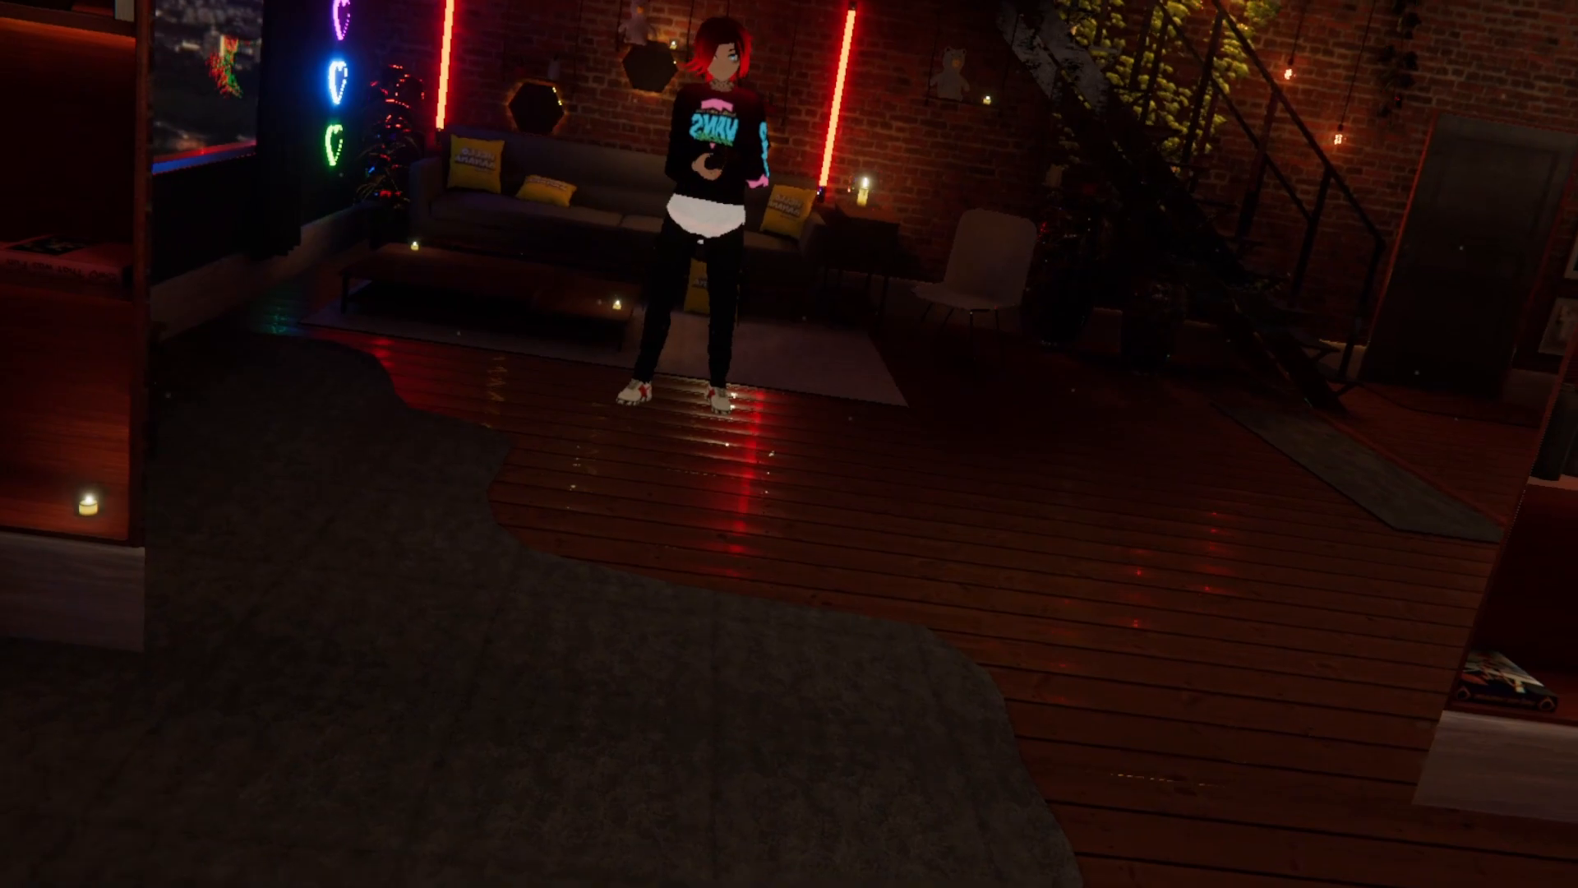
mouse_move(789, 443)
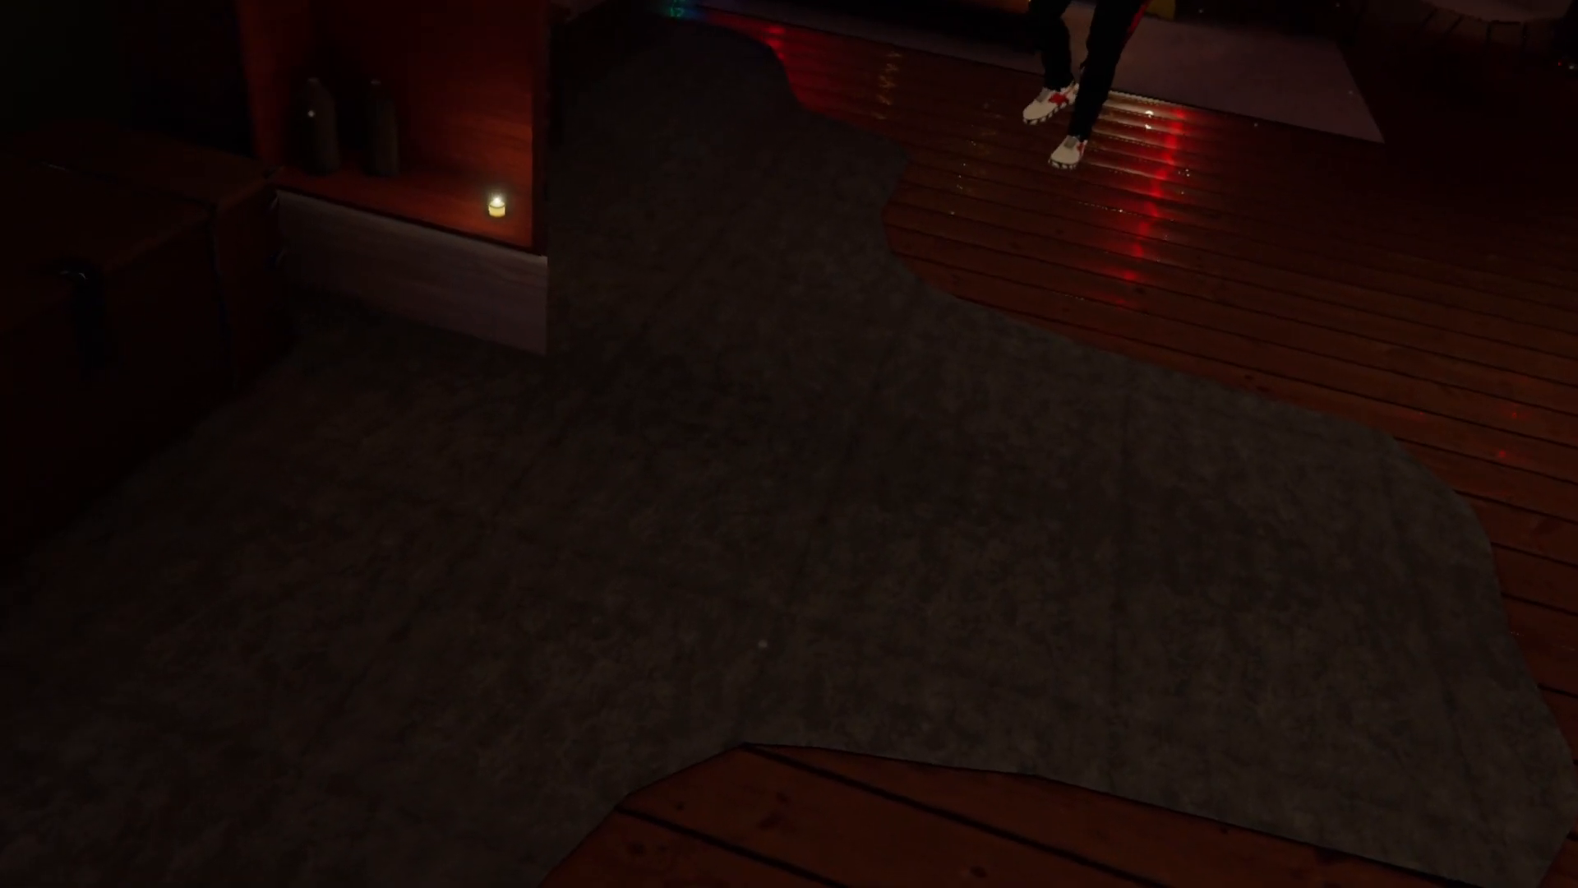